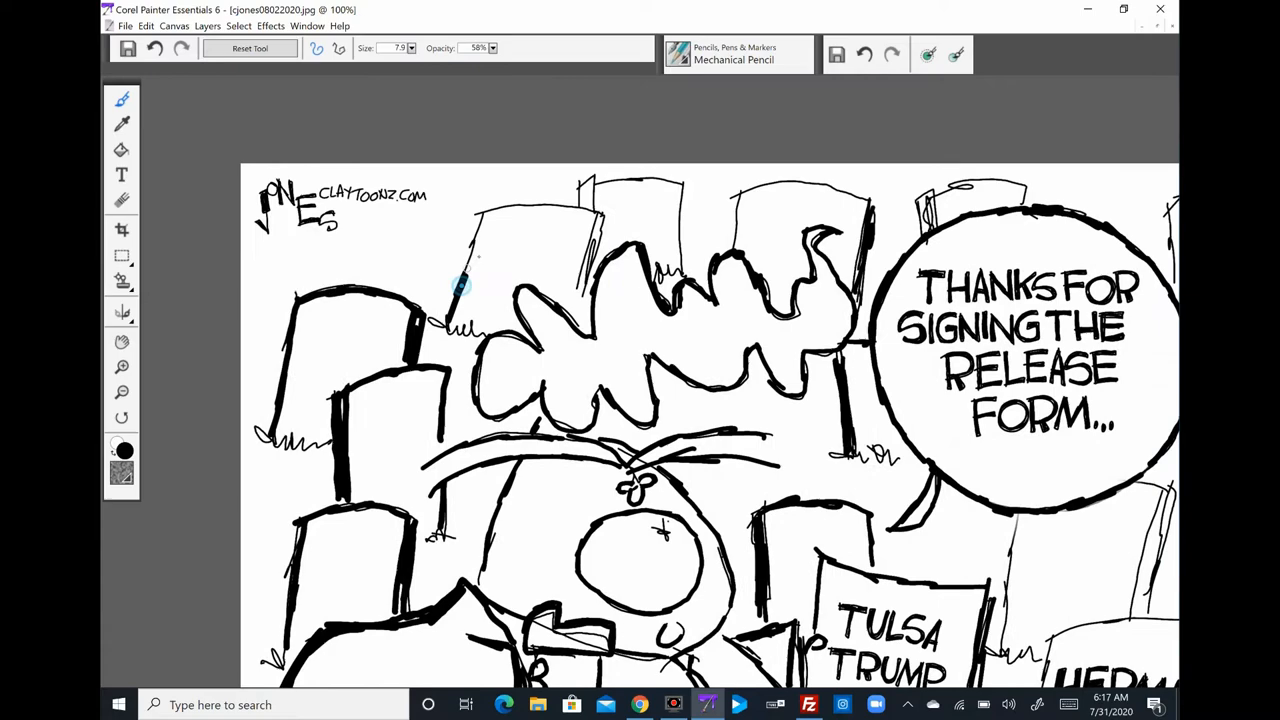
scroll(down, 3)
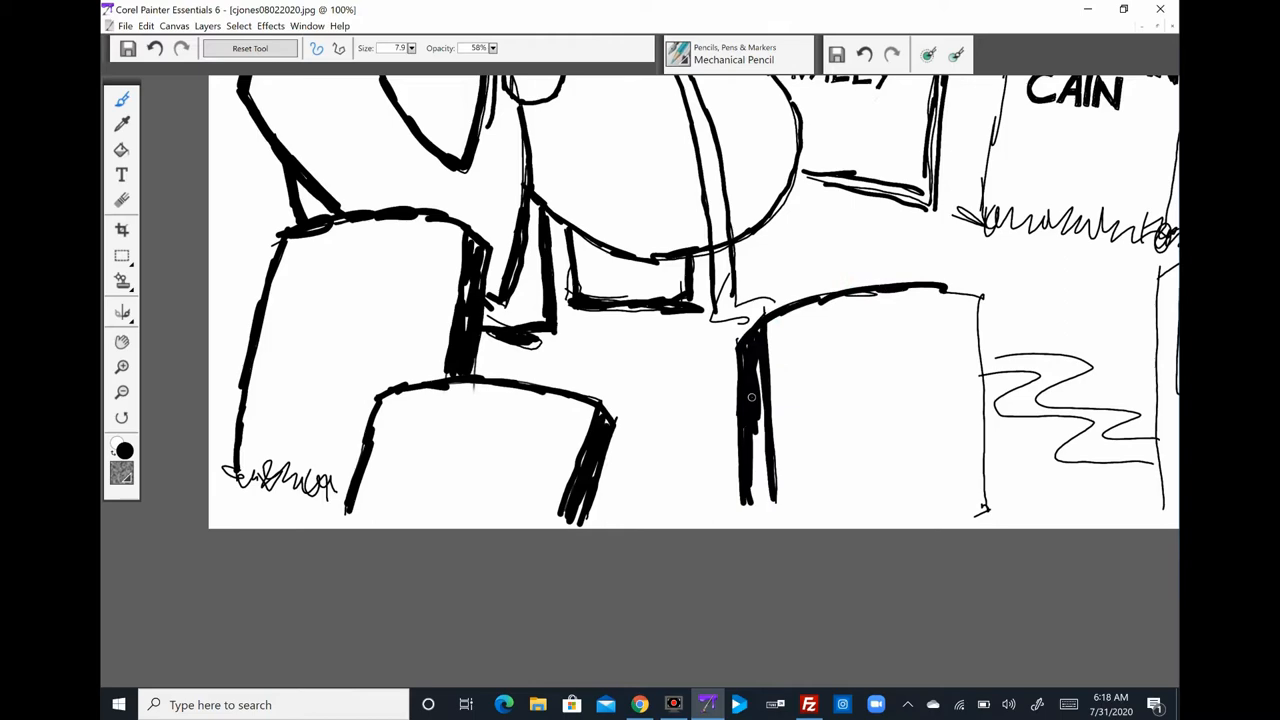